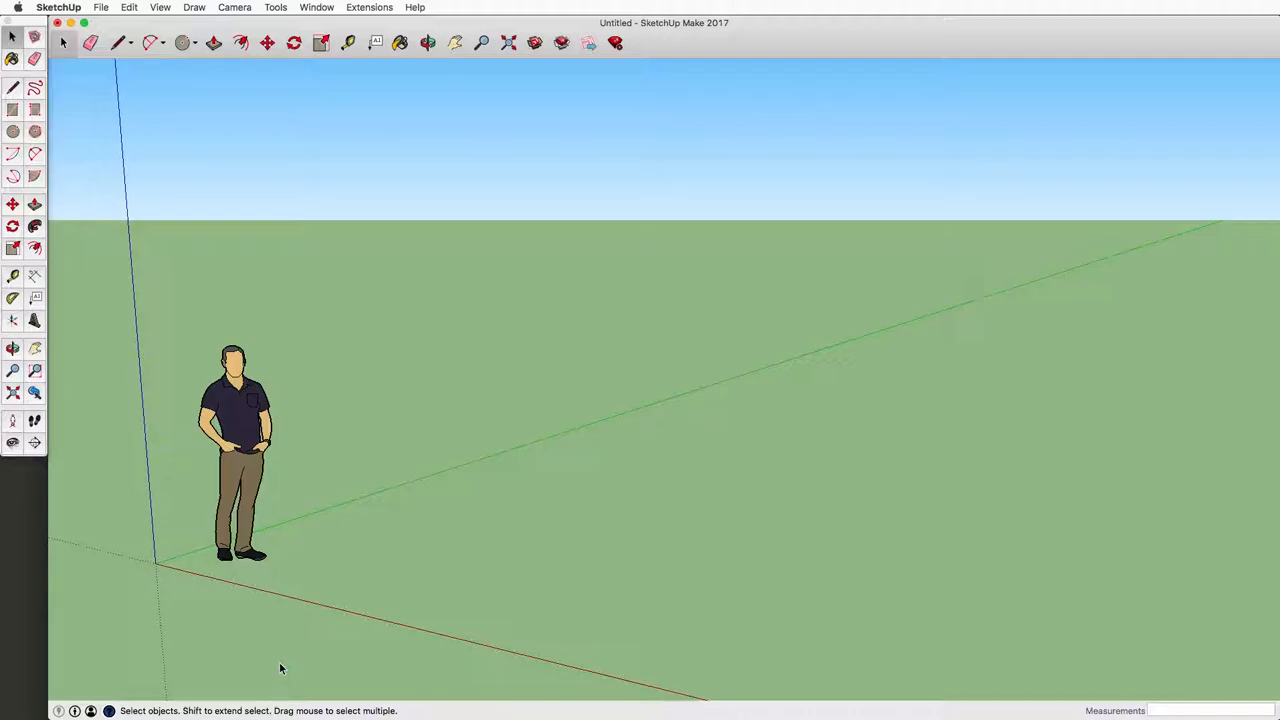
# - Activate the Circle tool for drawing on the ground plane
pyautogui.click(183, 42)
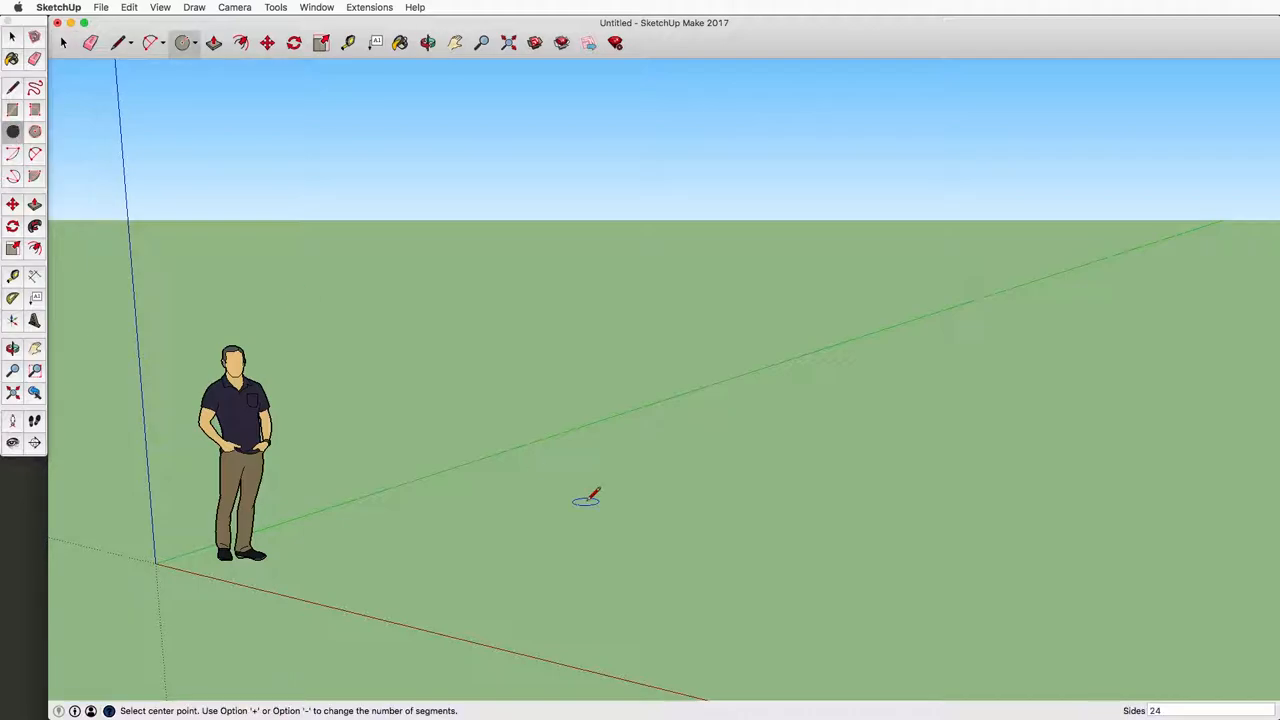
pyautogui.moveTo(775, 483)
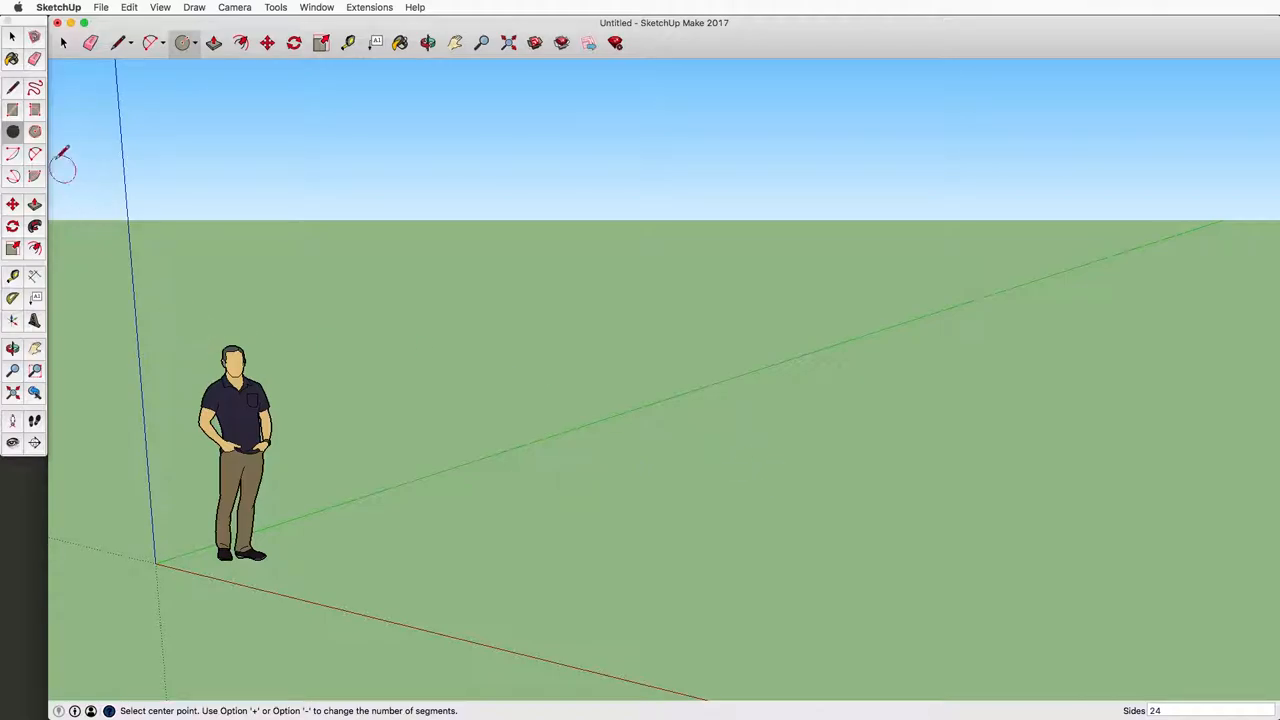
pyautogui.moveTo(13, 131)
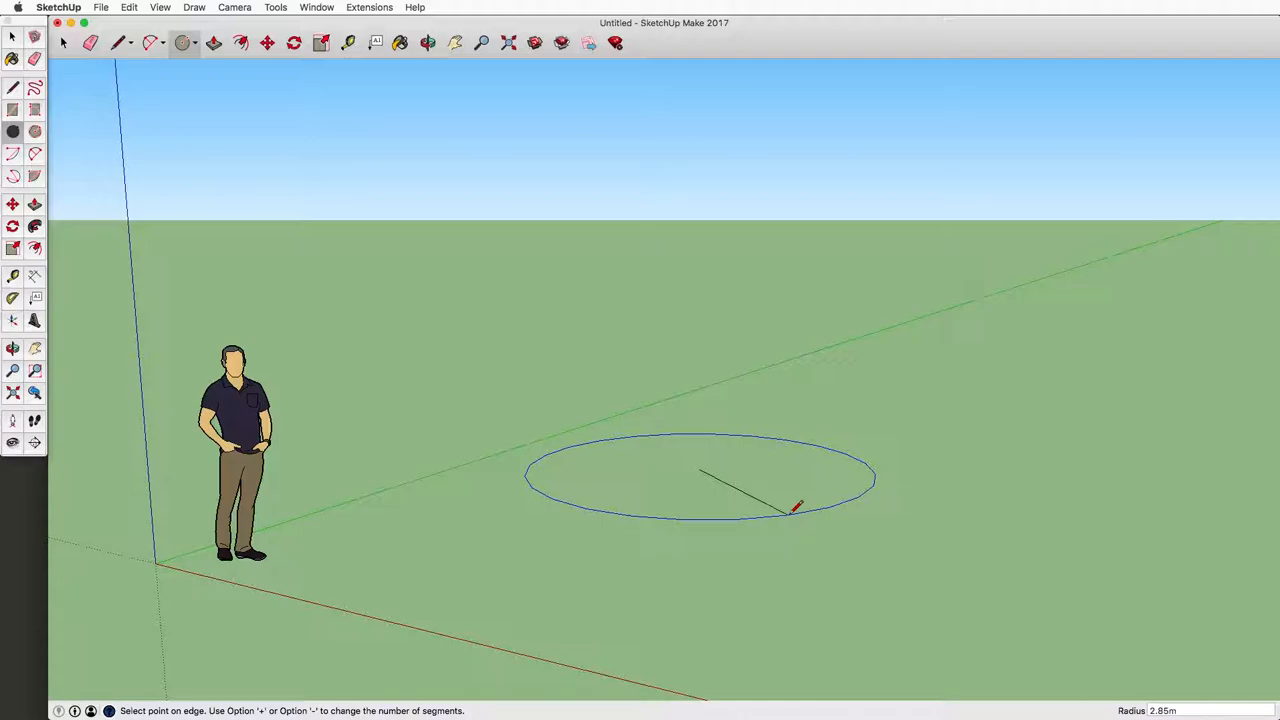
# - Finish the 2.85 m circle at its radius, ready to extrude into a cylinder
pyautogui.click(795, 508)
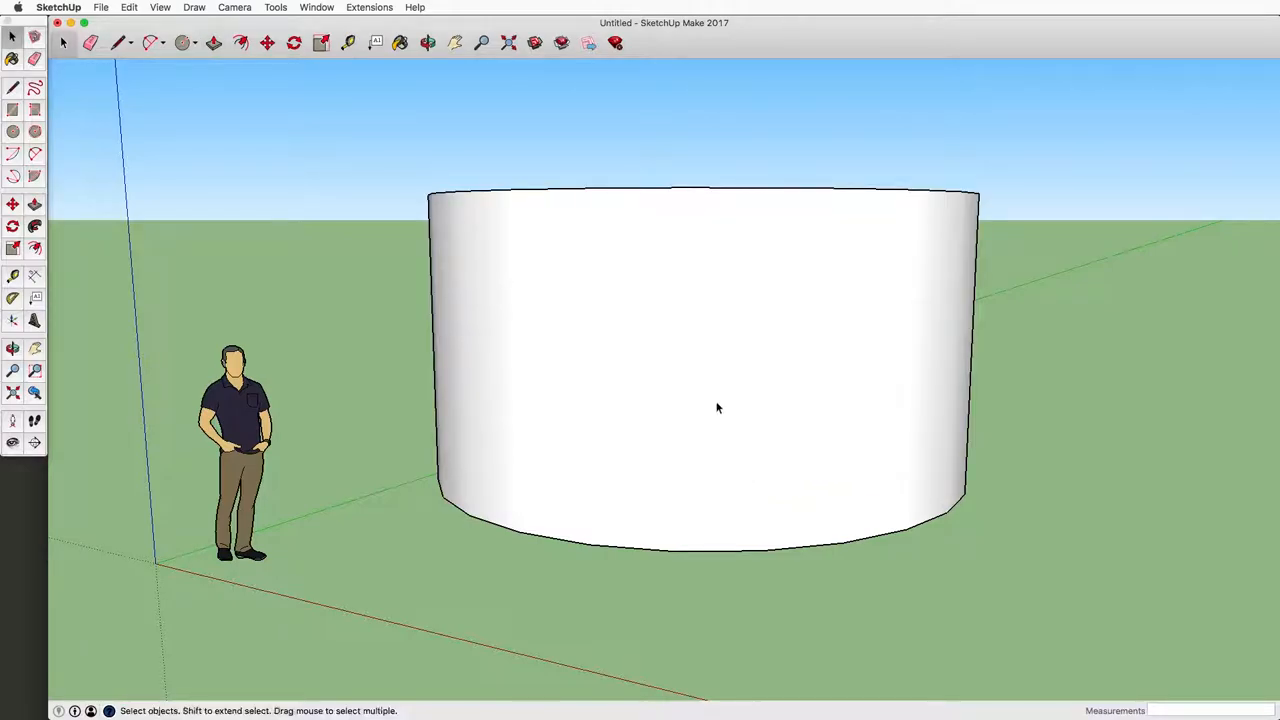
# - Select the cylinder's curved side and go to the File menu
pyautogui.click(688, 365)
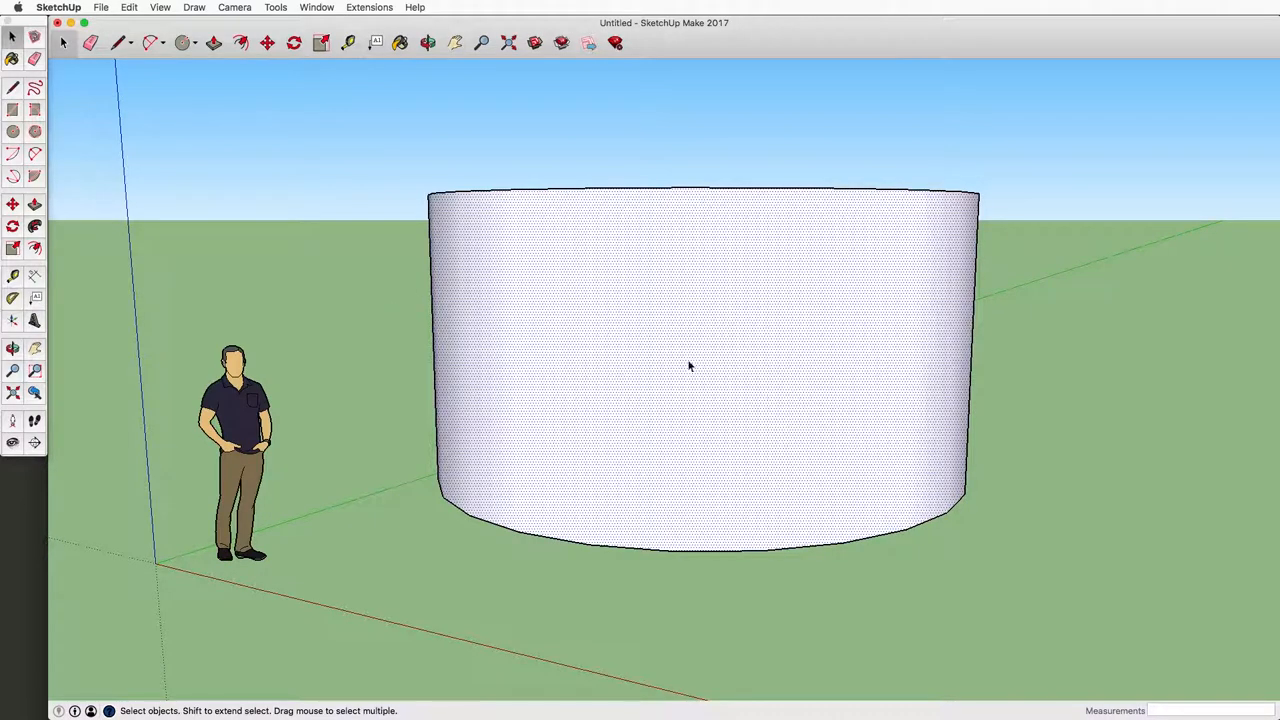
pyautogui.moveTo(496, 293)
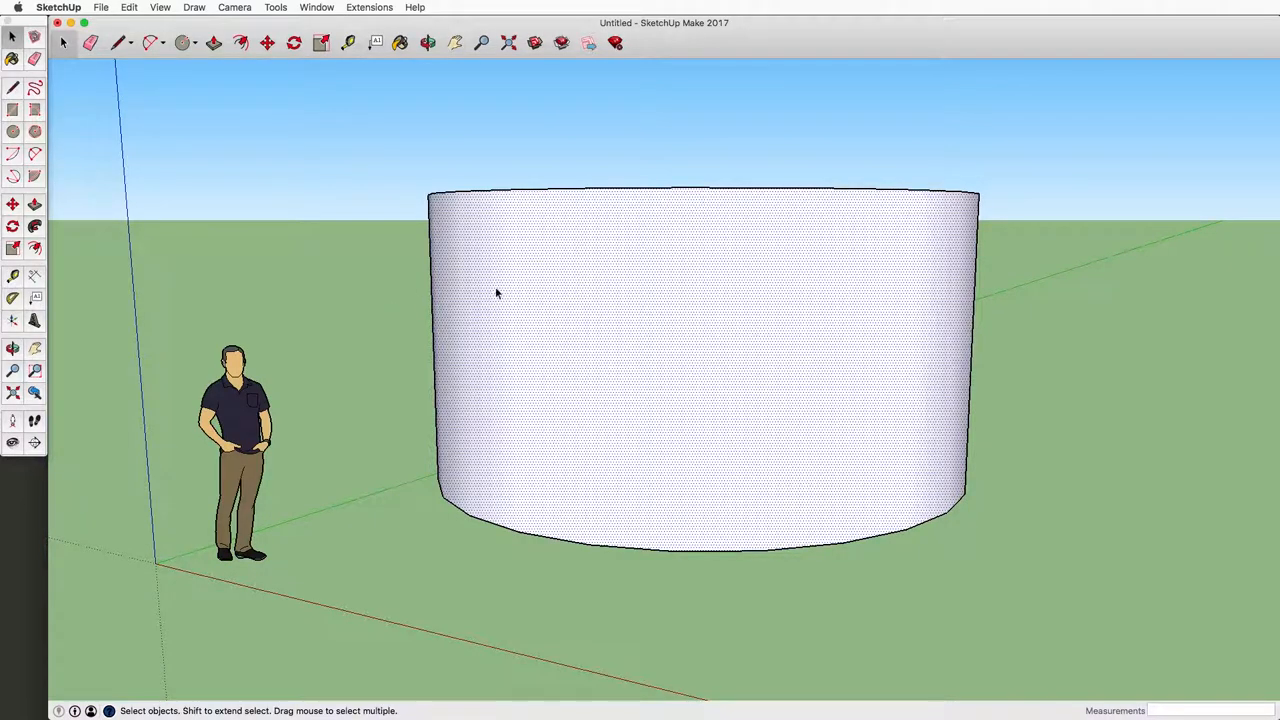
pyautogui.click(100, 7)
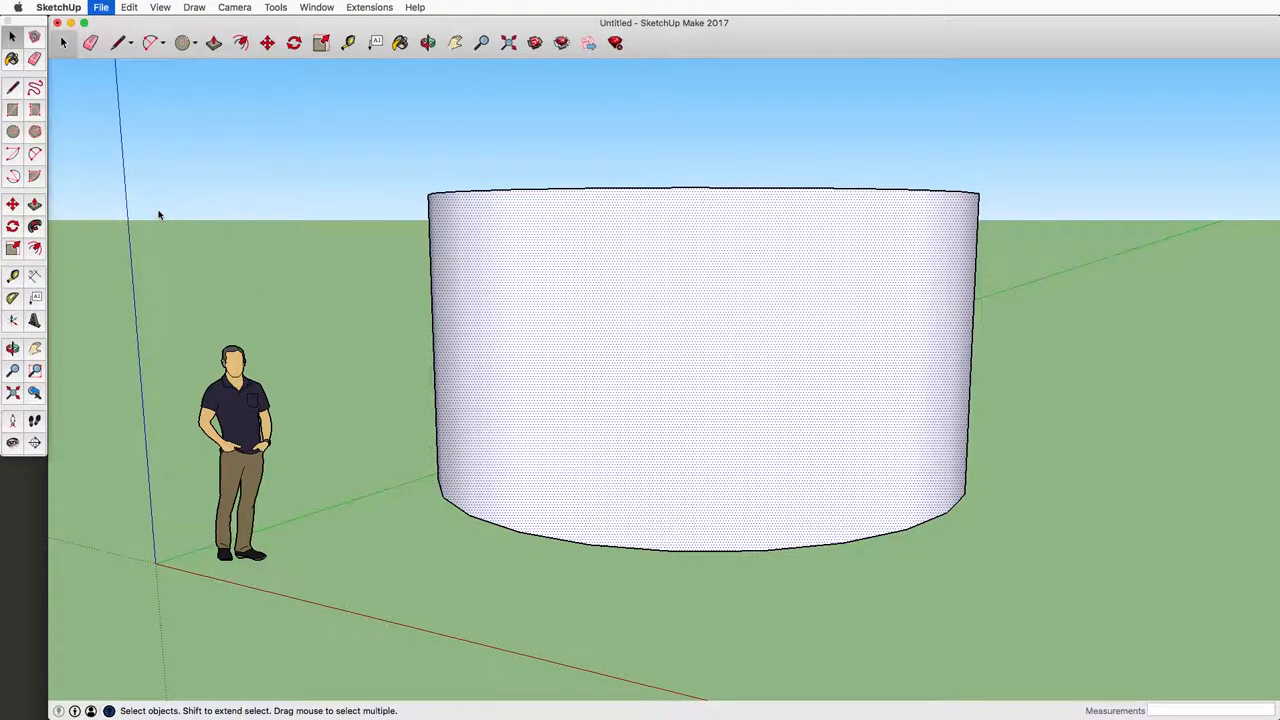
# - Choose Texture.png in the import dialog, set to Use As Texture
pyautogui.click(101, 7)
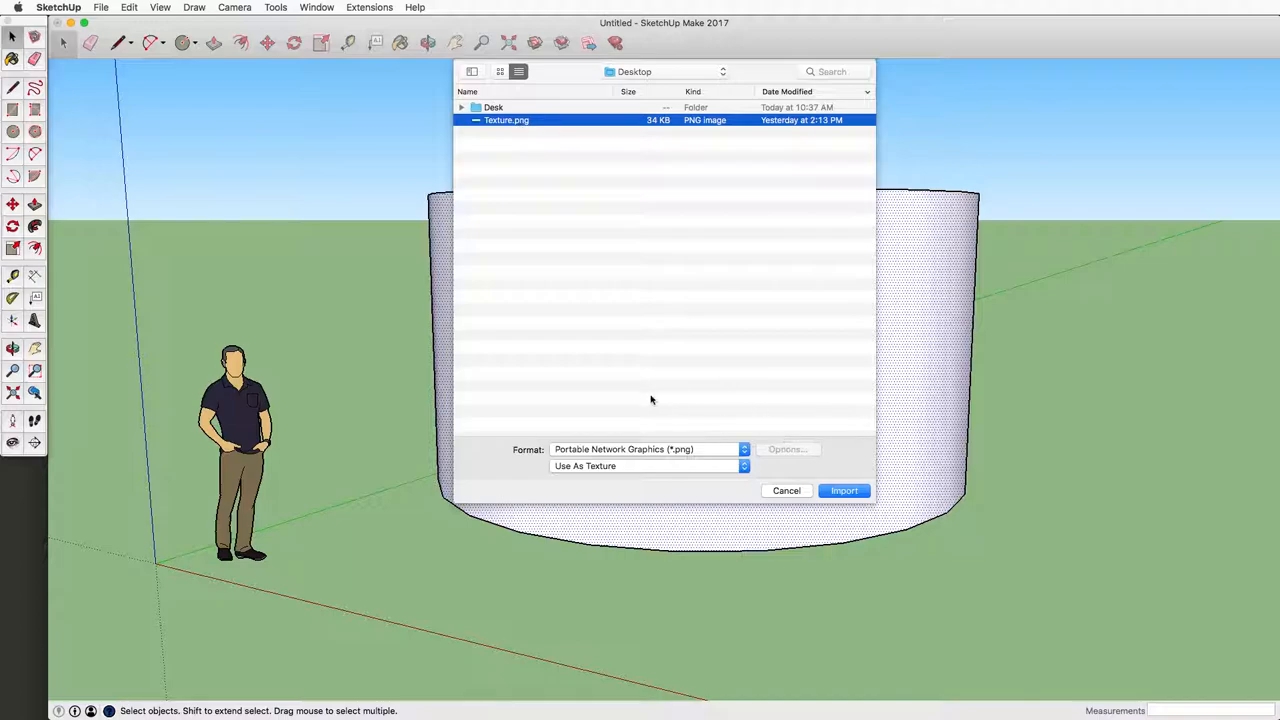
pyautogui.moveTo(687, 458)
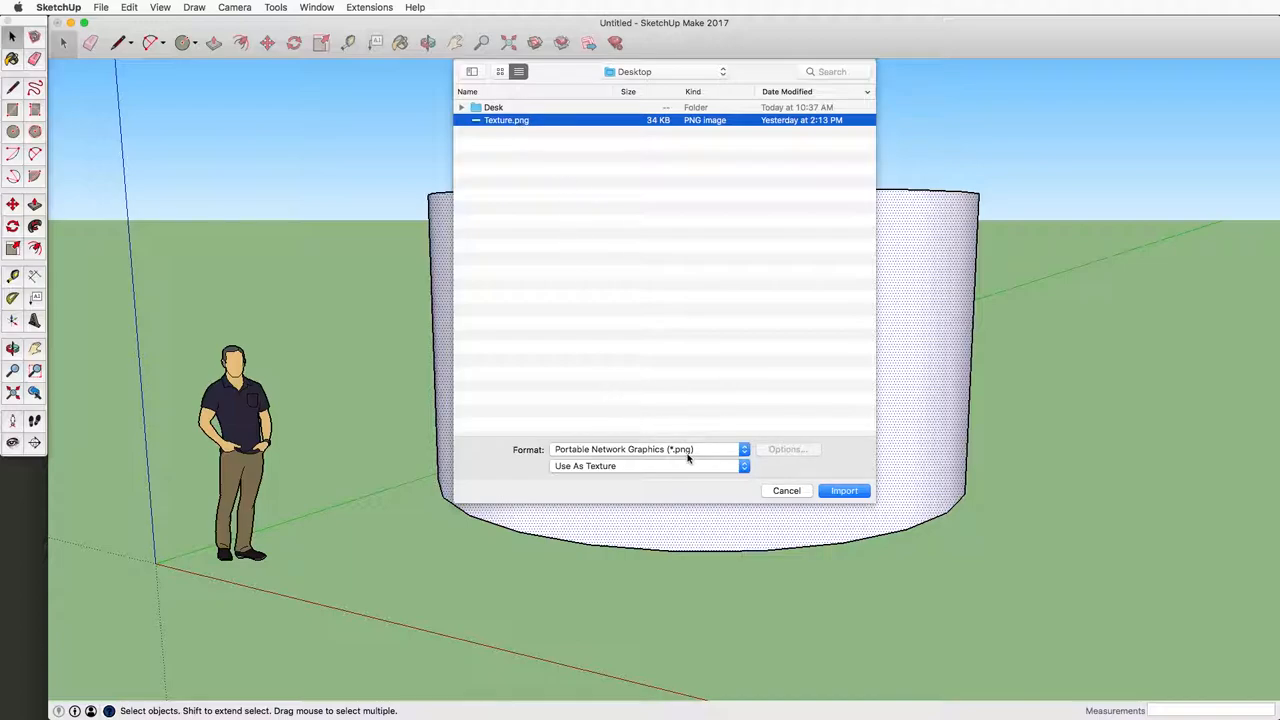
pyautogui.click(648, 466)
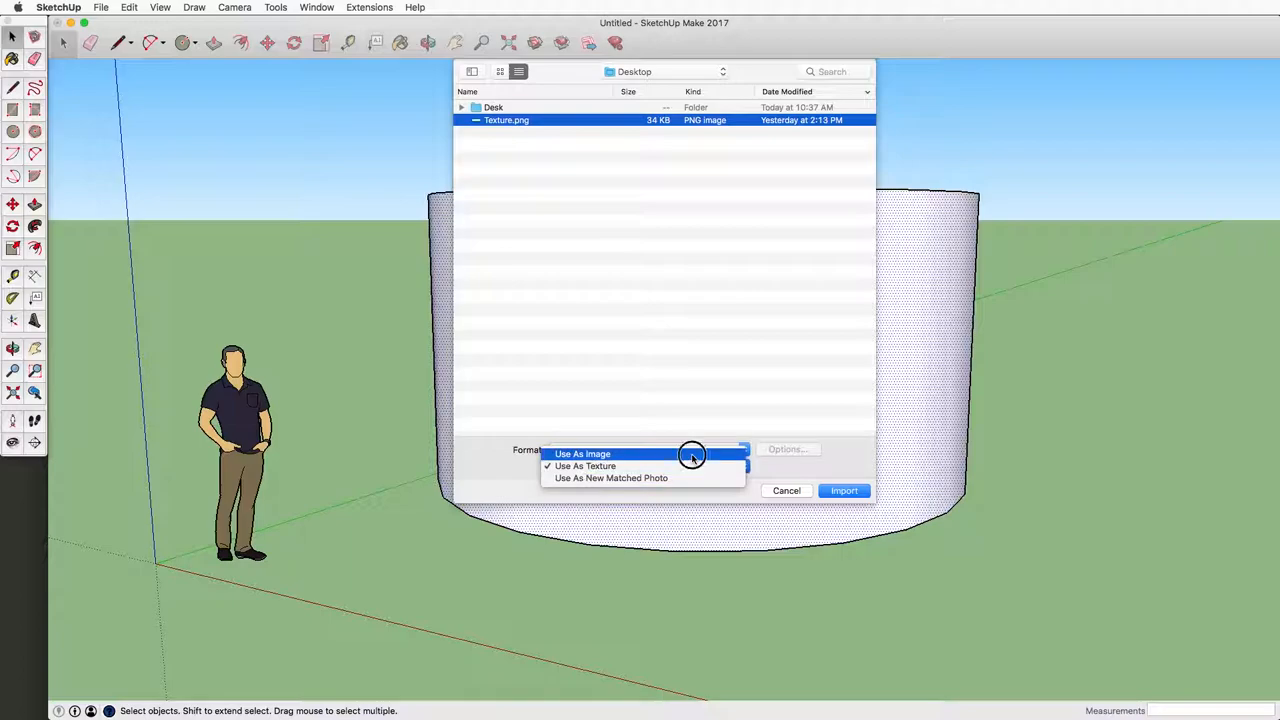
pyautogui.click(582, 453)
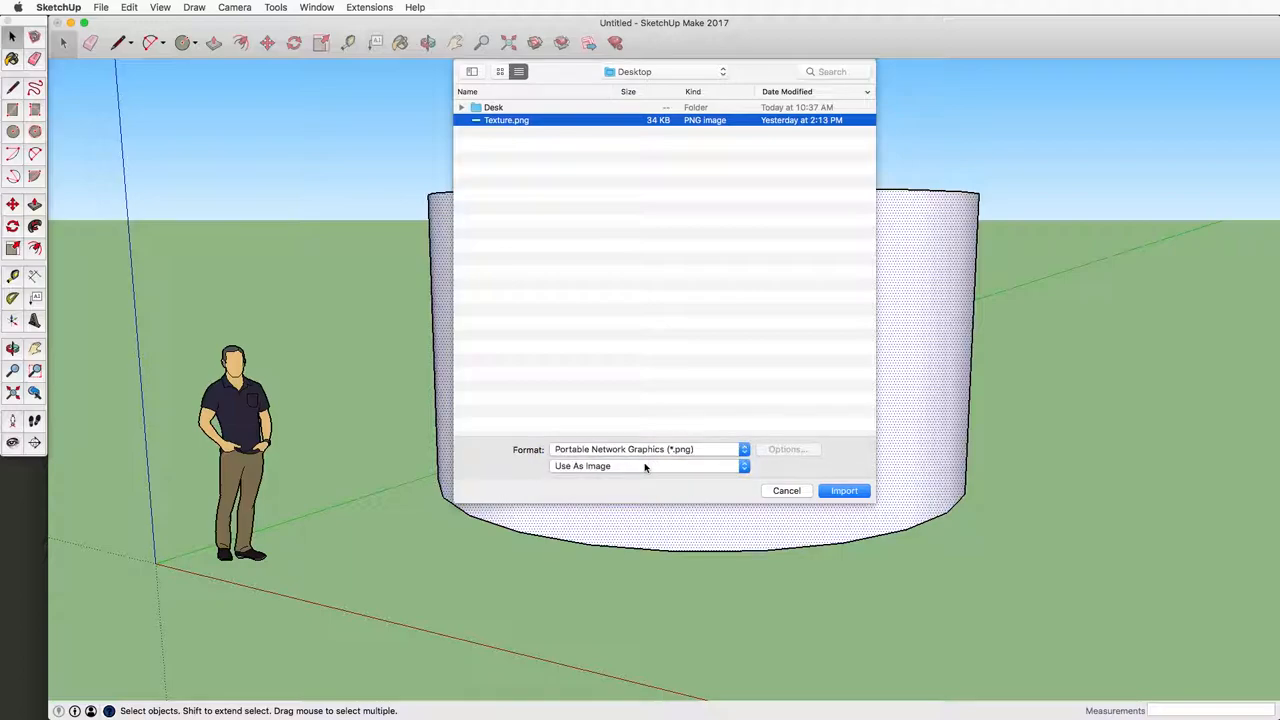
pyautogui.click(645, 466)
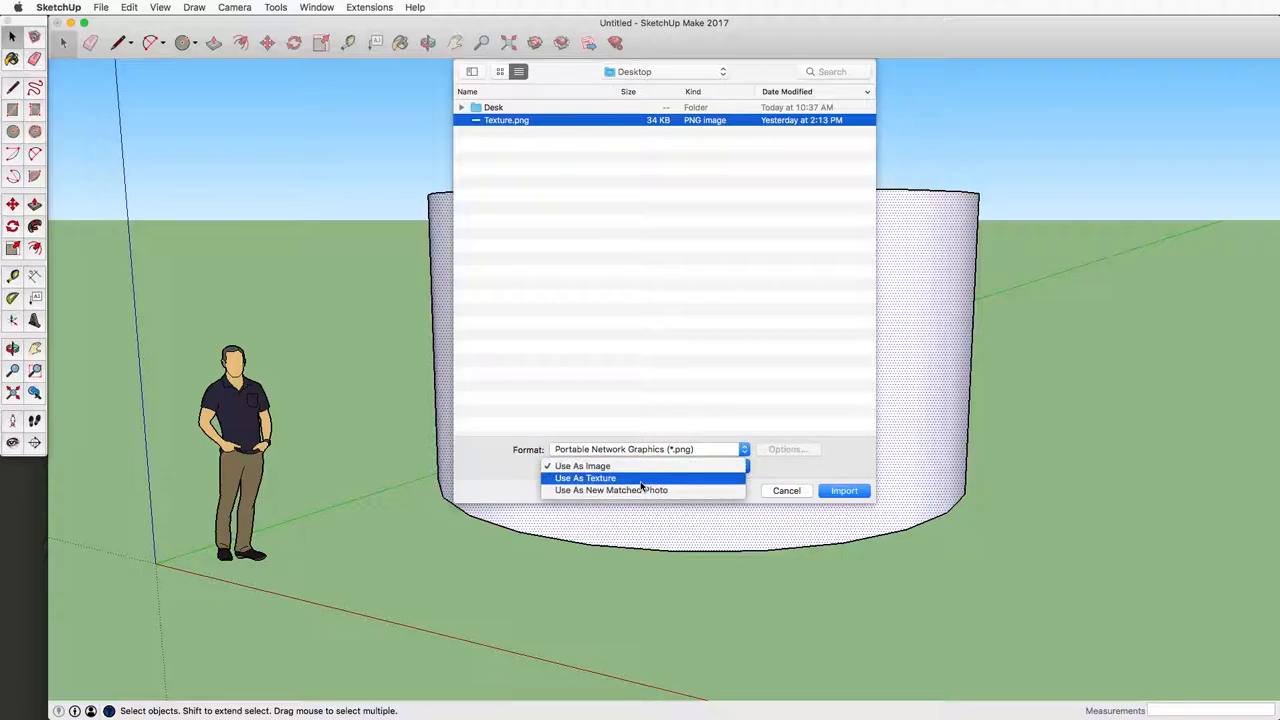
pyautogui.moveTo(637, 482)
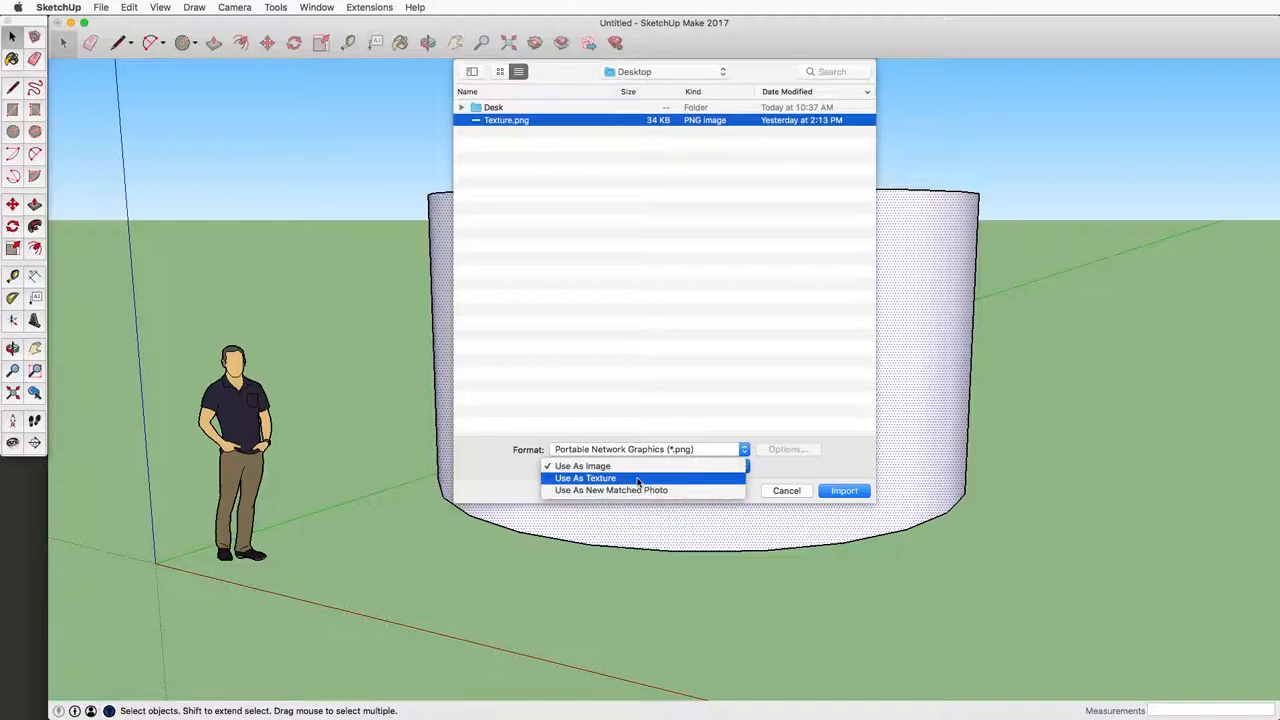
pyautogui.click(586, 477)
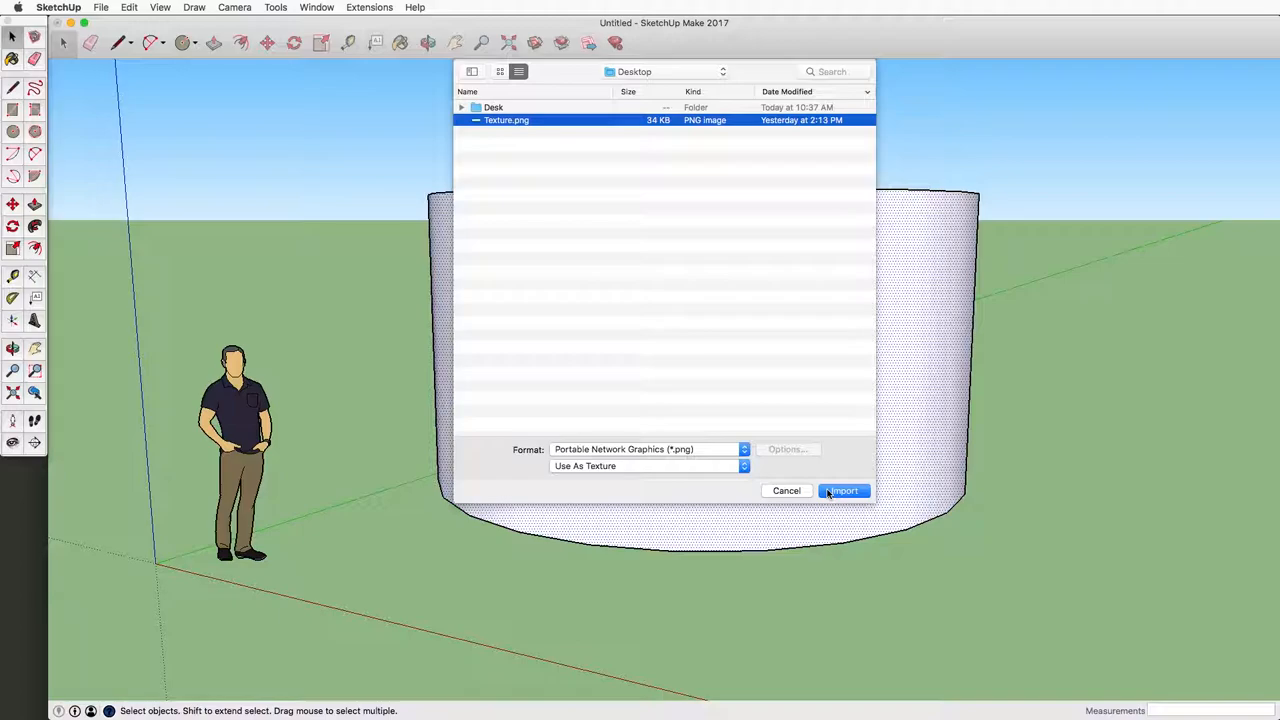
# - Import Texture.png and size it as a strip on one cylinder facet
pyautogui.click(841, 490)
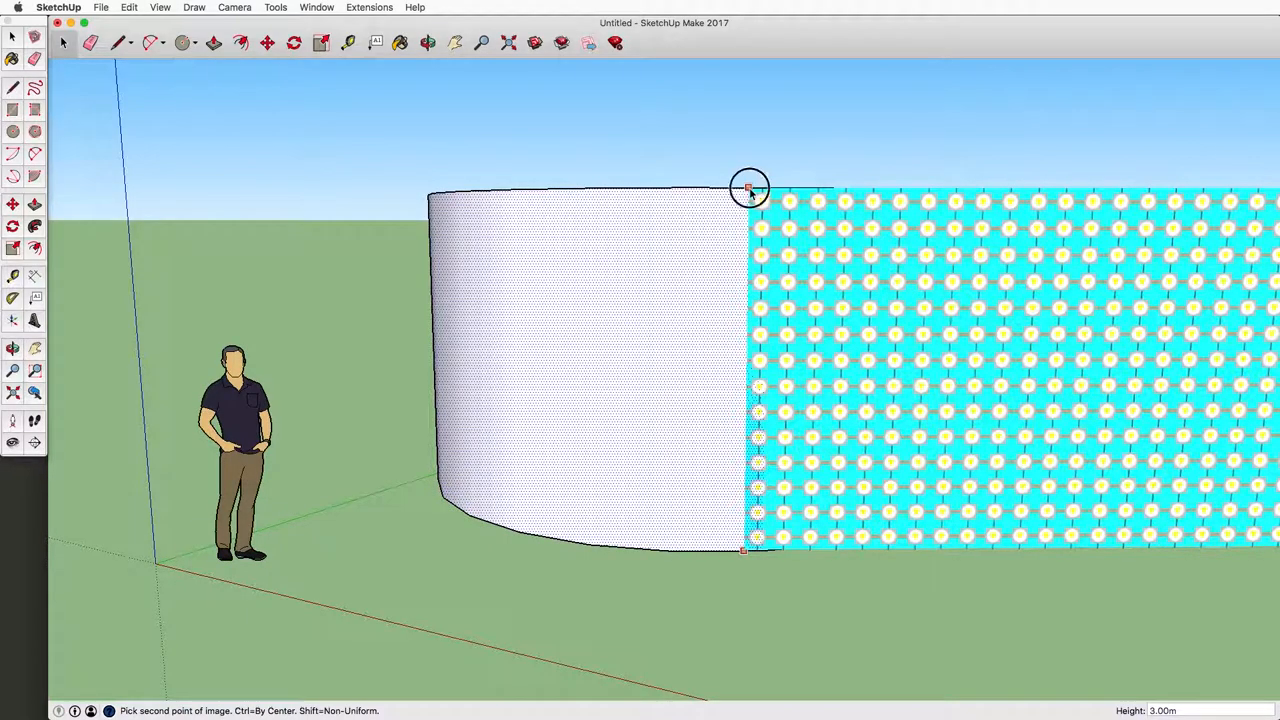
pyautogui.click(749, 188)
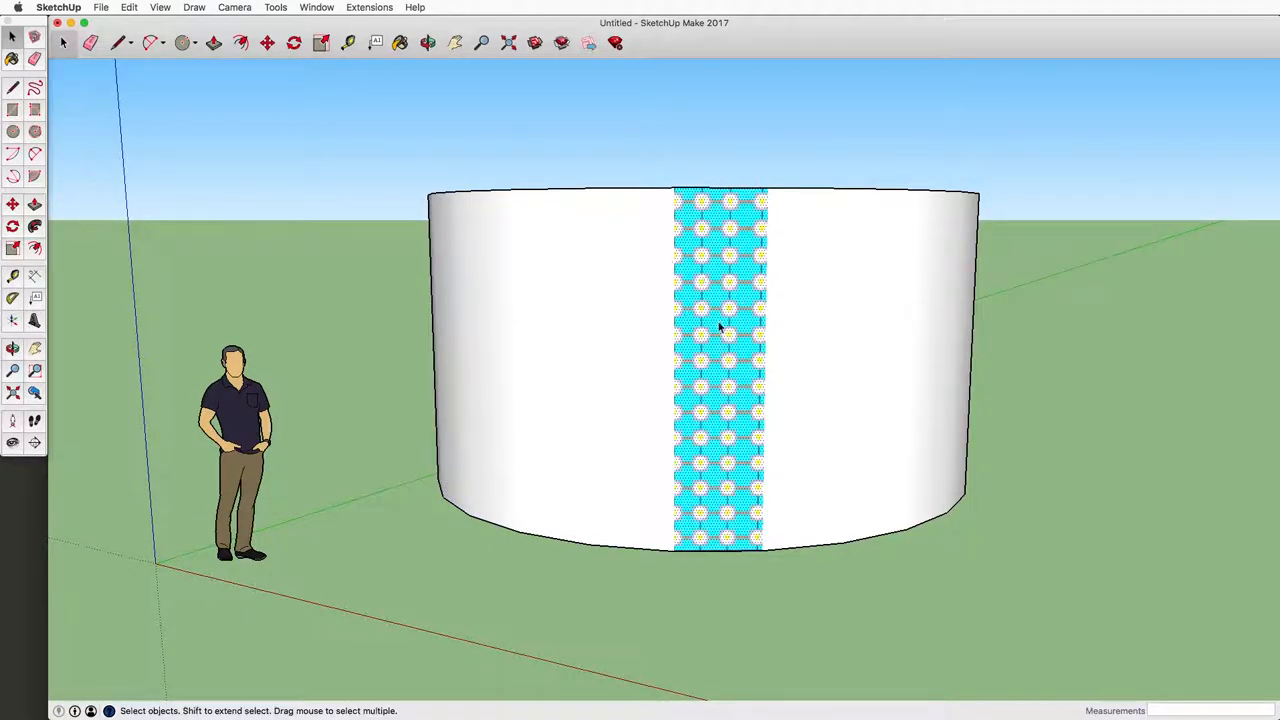
pyautogui.moveTo(780, 323)
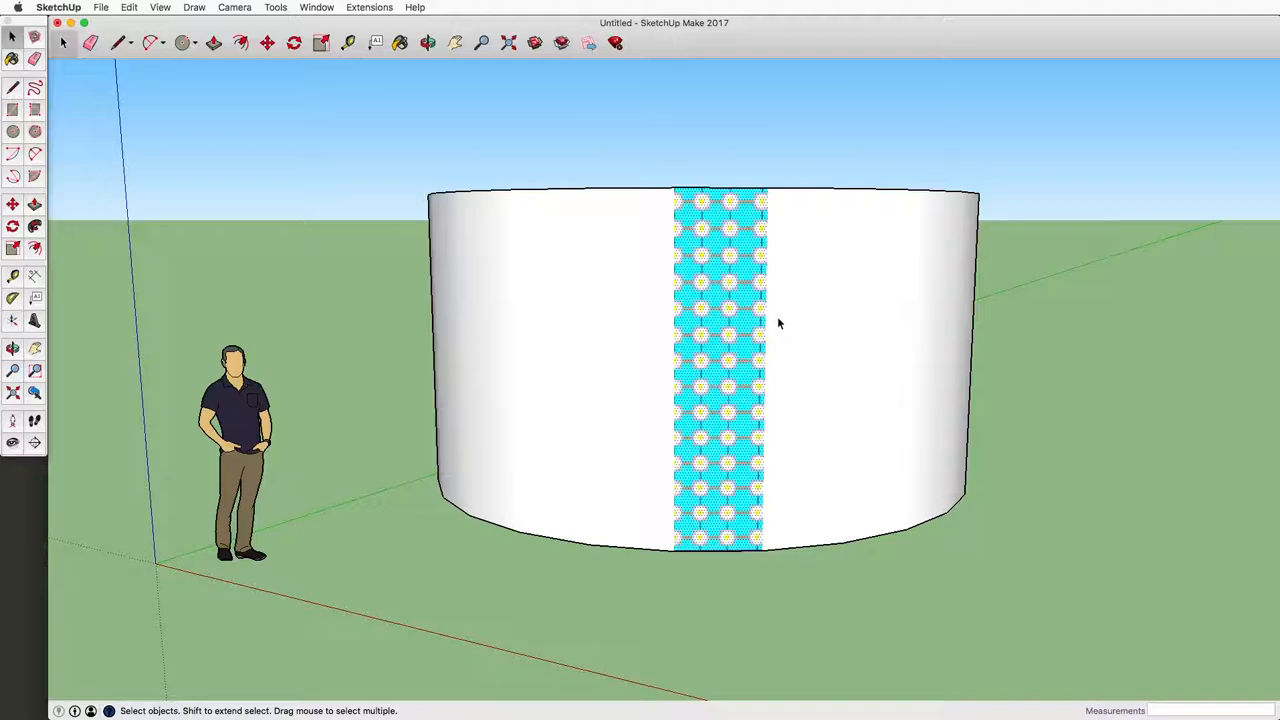
# - Activate Paint Bucket and show the Colors In Model materials list
pyautogui.click(399, 42)
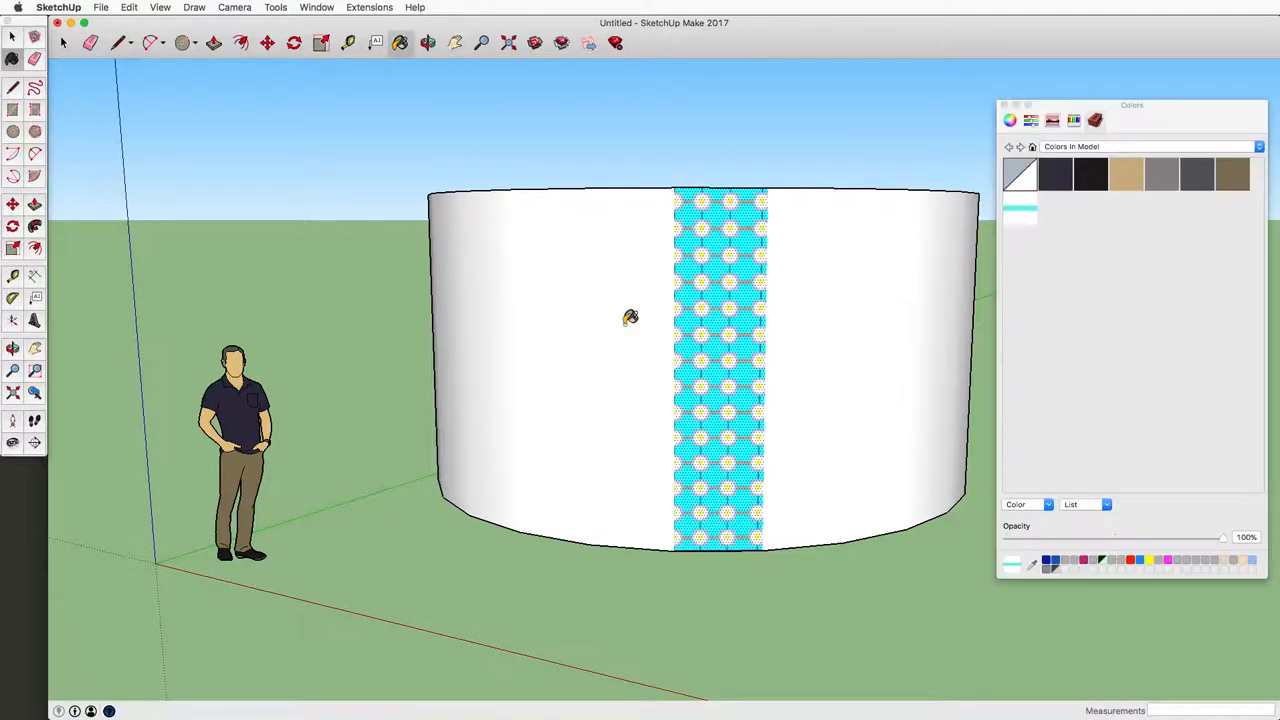
pyautogui.moveTo(1052, 387)
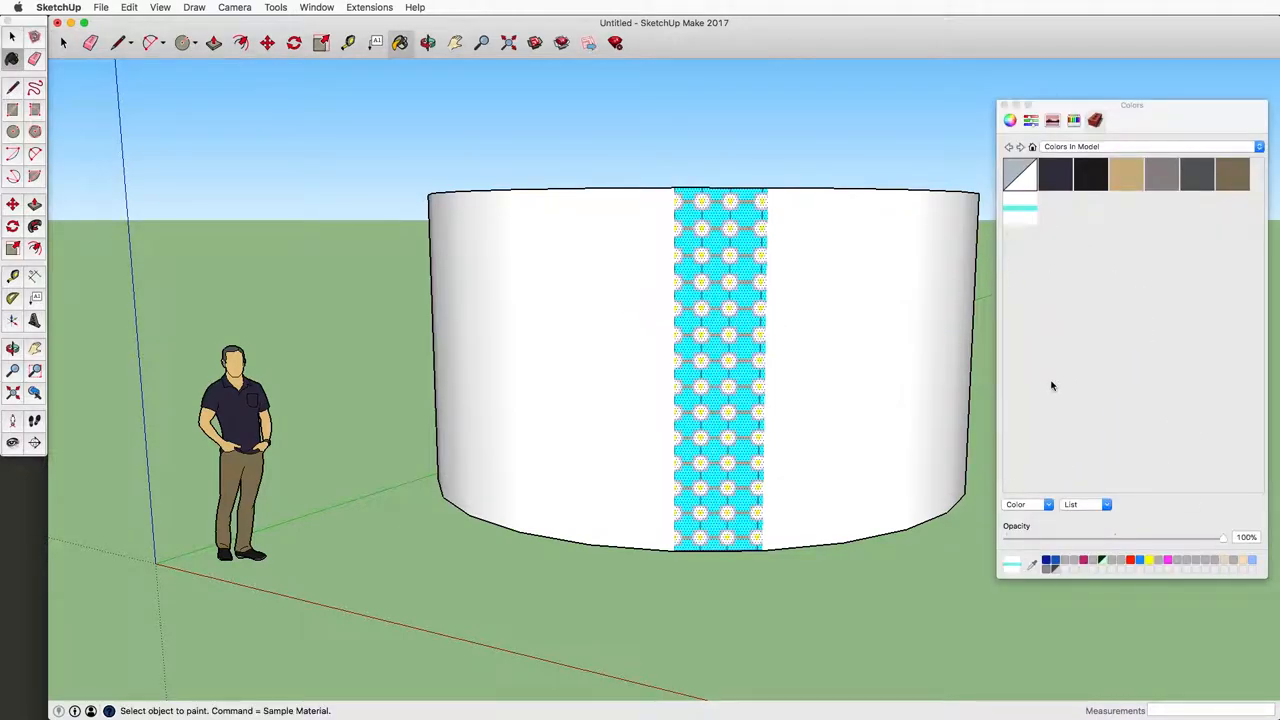
pyautogui.click(1031, 120)
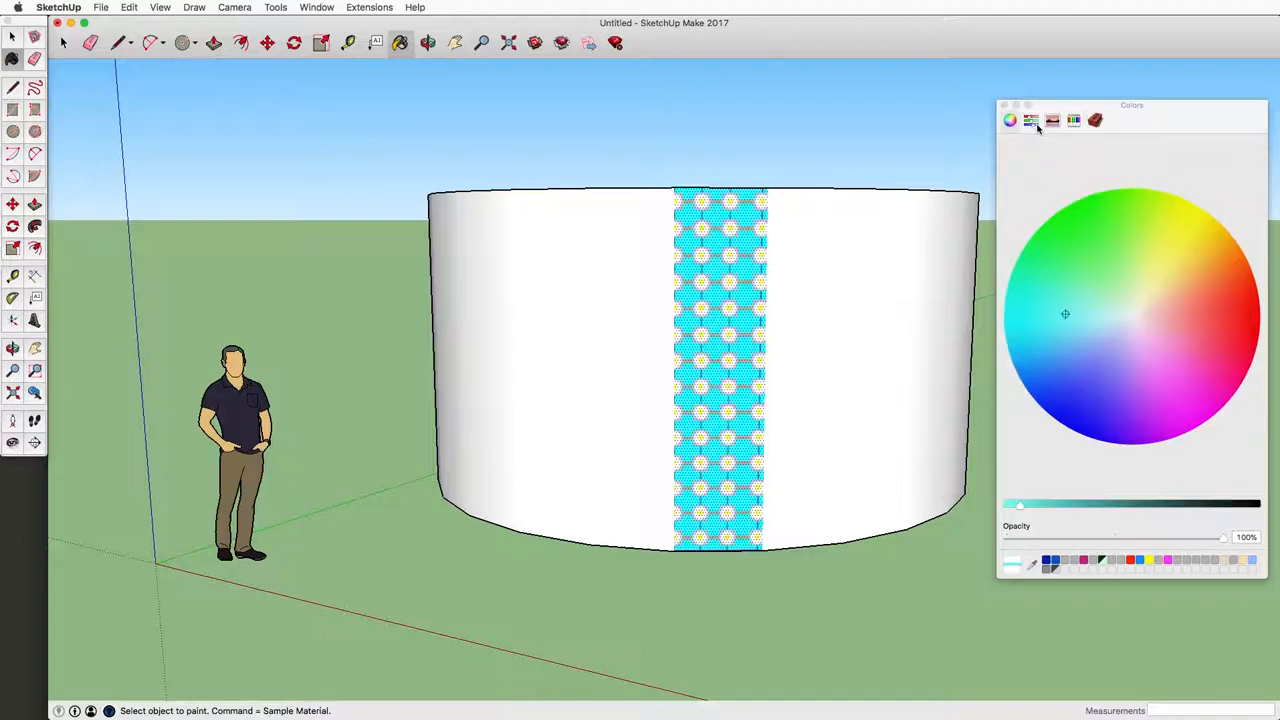
pyautogui.click(1052, 120)
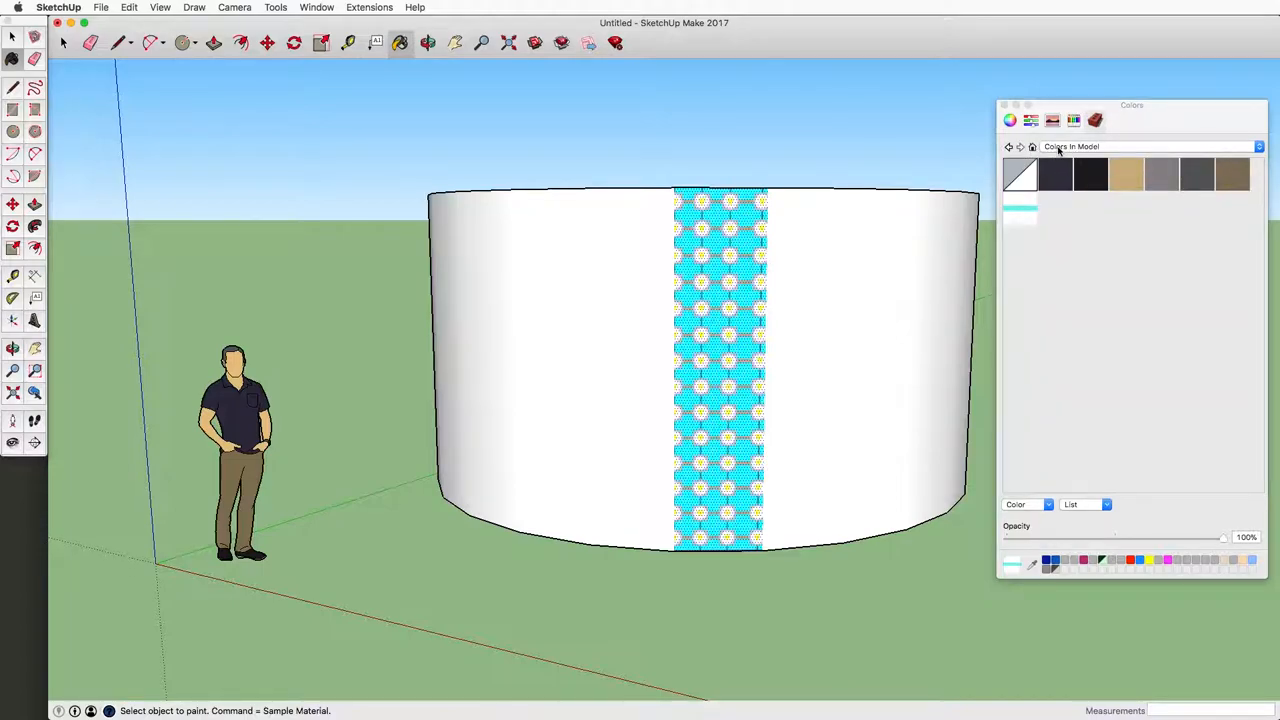
pyautogui.moveTo(1007, 226)
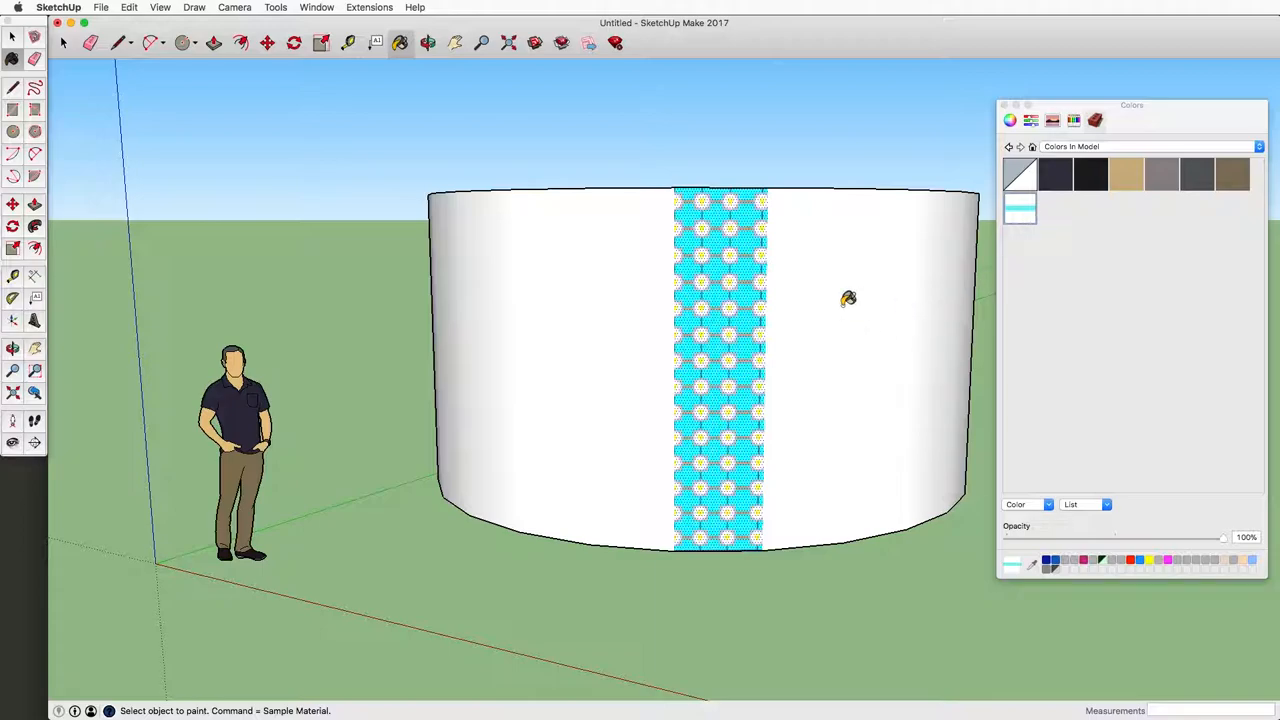
# - Paint the cylinder's whole curved side with the cyan dotted texture
pyautogui.click(848, 298)
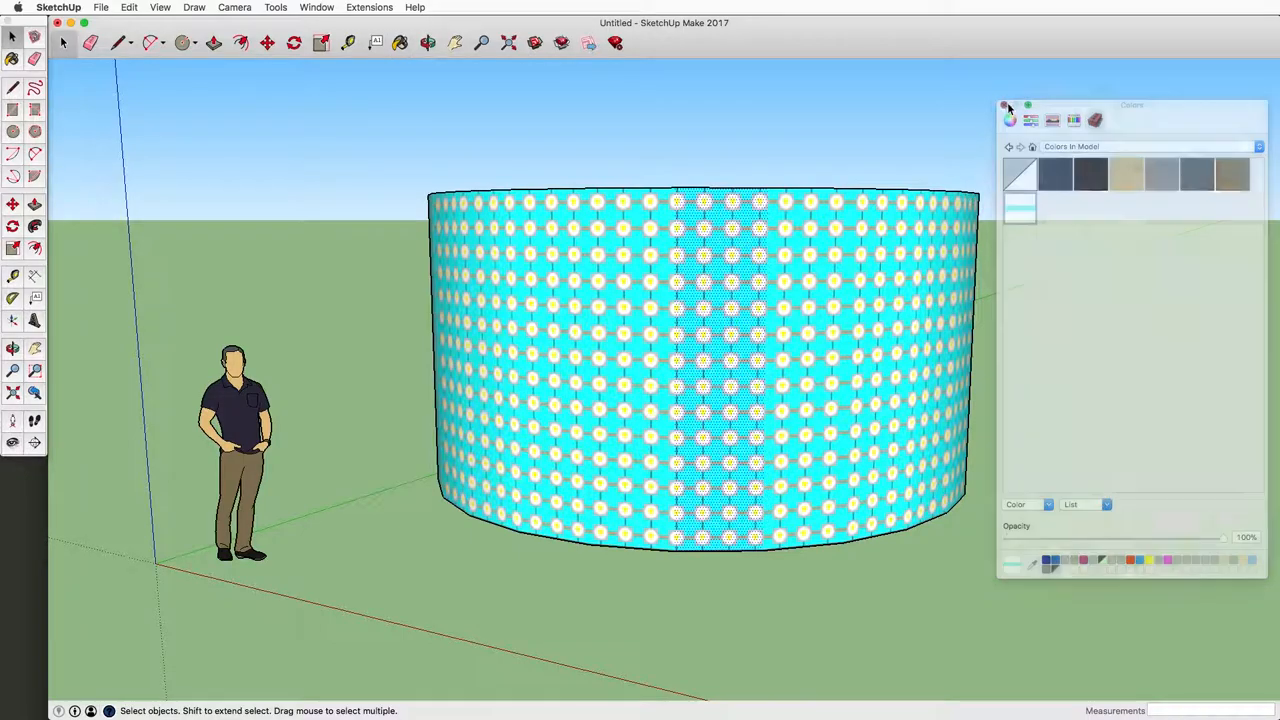
# - Close the Colors panel and orbit around the textured cylinder from several angles
pyautogui.click(427, 42)
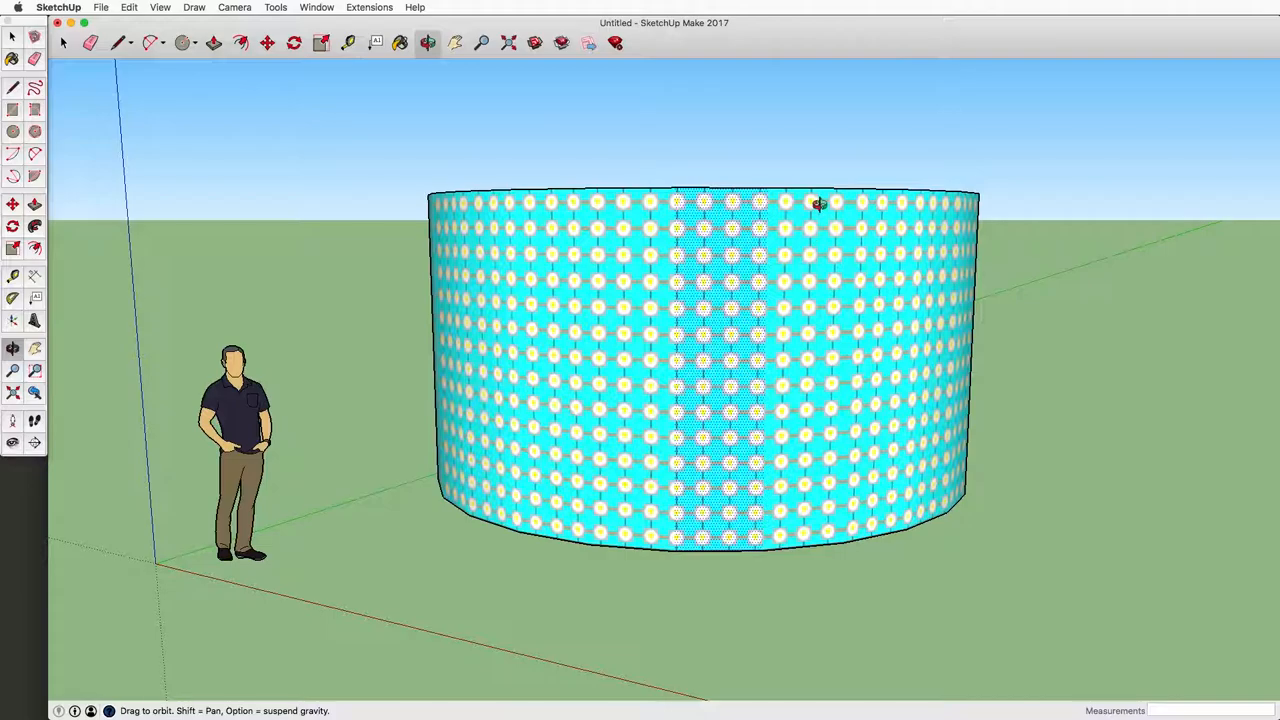
pyautogui.moveTo(815, 205); pyautogui.dragTo(475, 285)
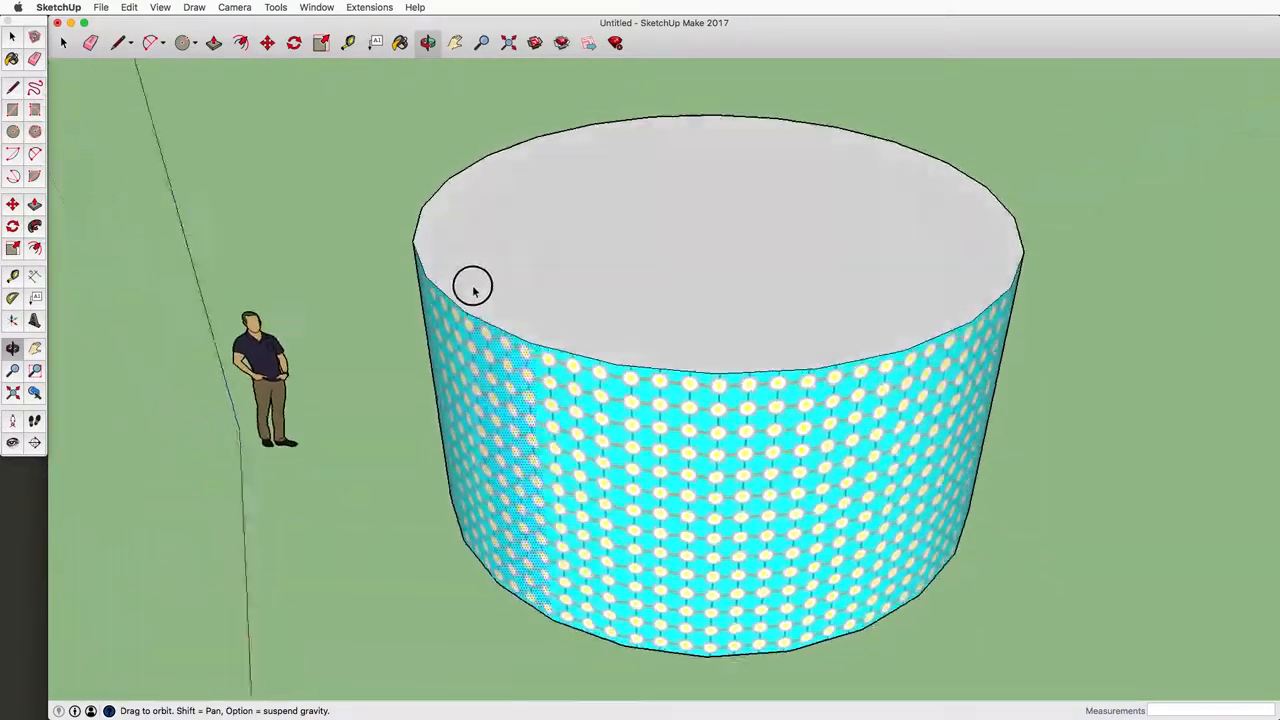
pyautogui.moveTo(472, 285); pyautogui.dragTo(442, 352)
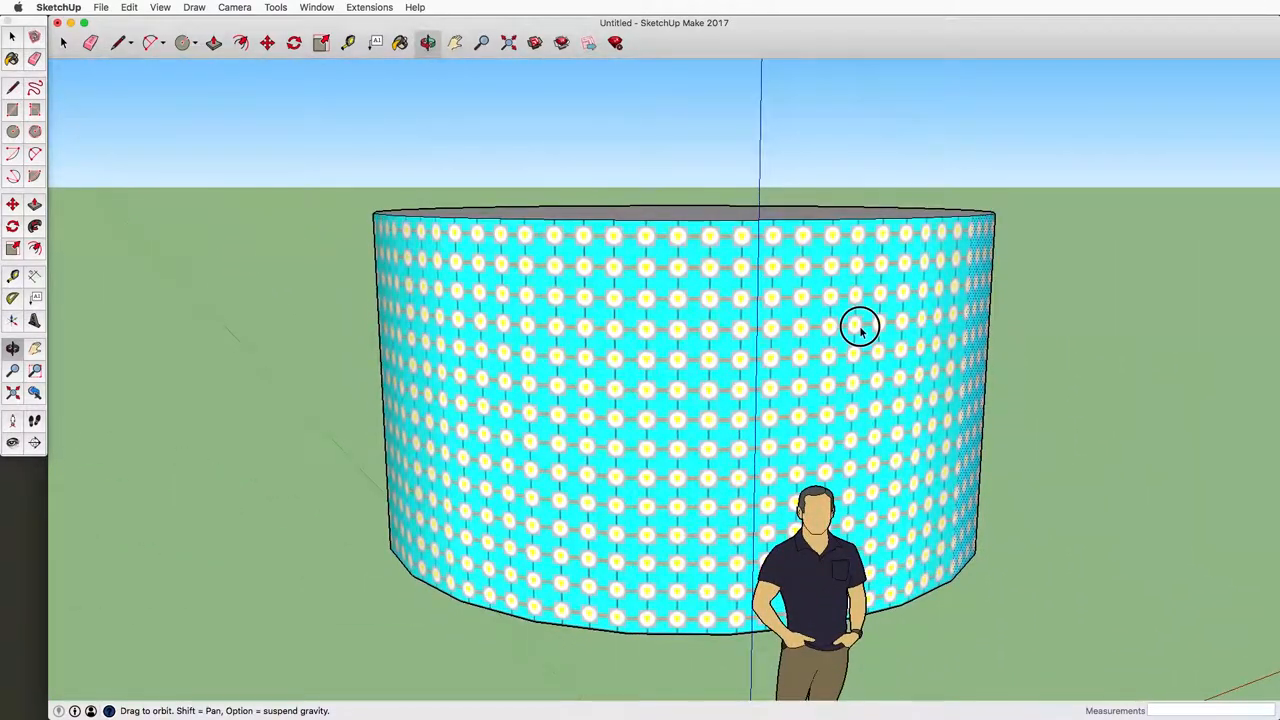
pyautogui.moveTo(860, 328); pyautogui.dragTo(415, 405)
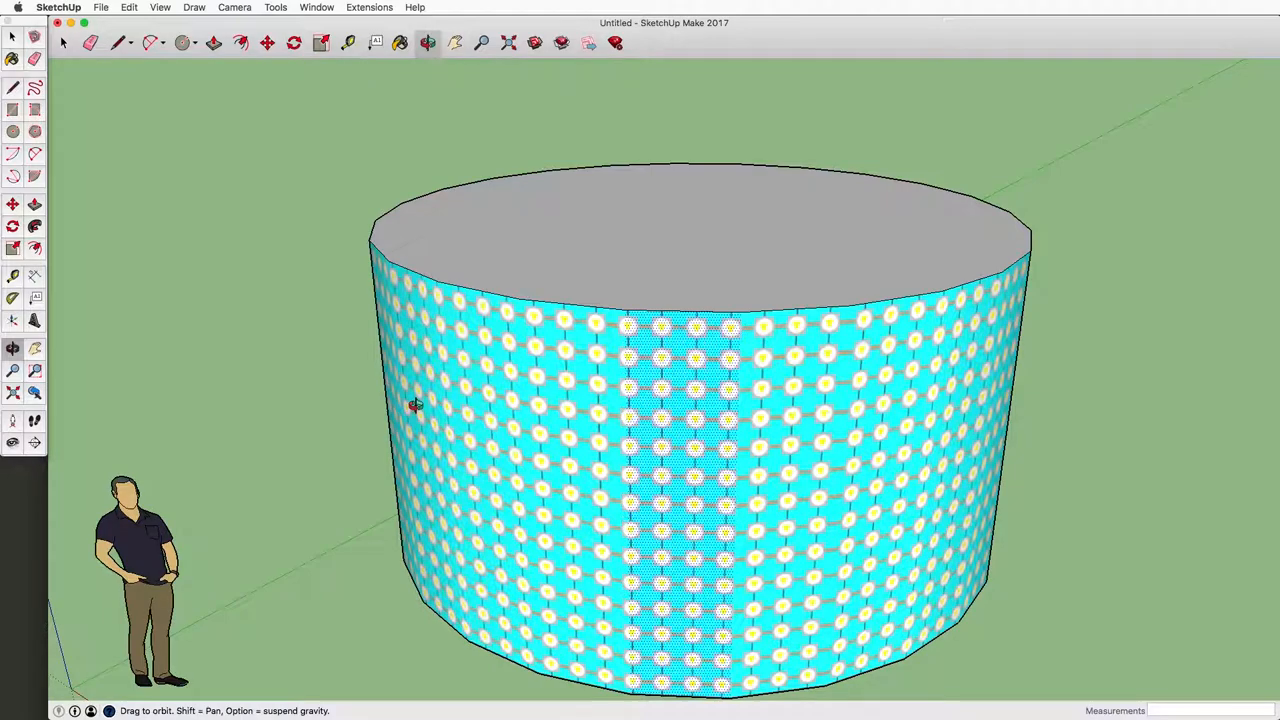